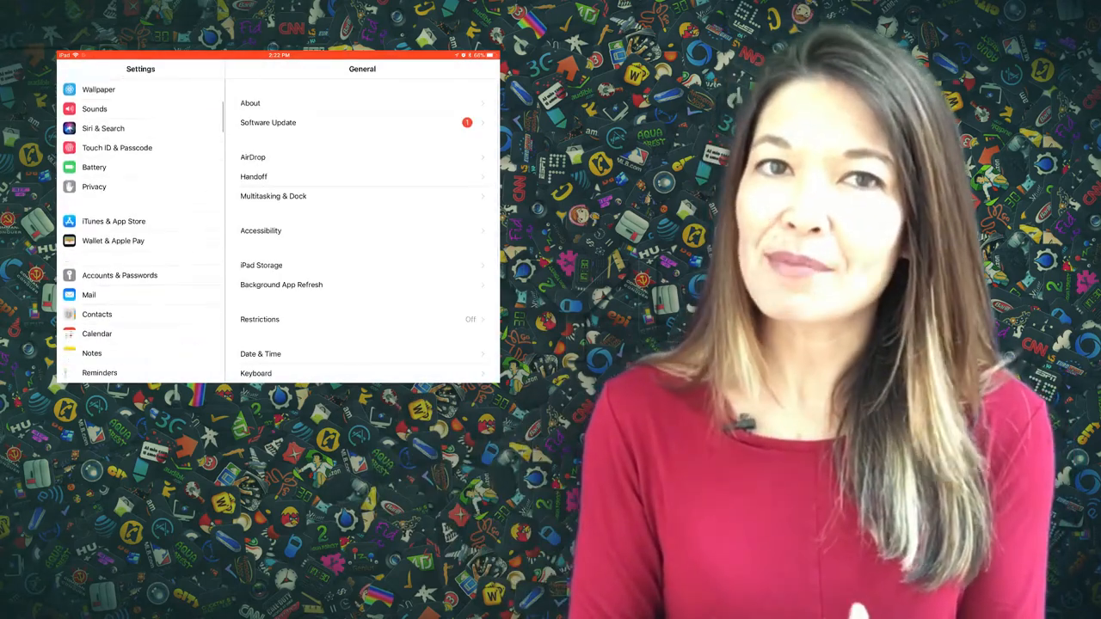
Leave Settings and swipe to the home screen page of category folders
{"action": "scroll", "scroll_direction": "down", "scroll_amount": 3}
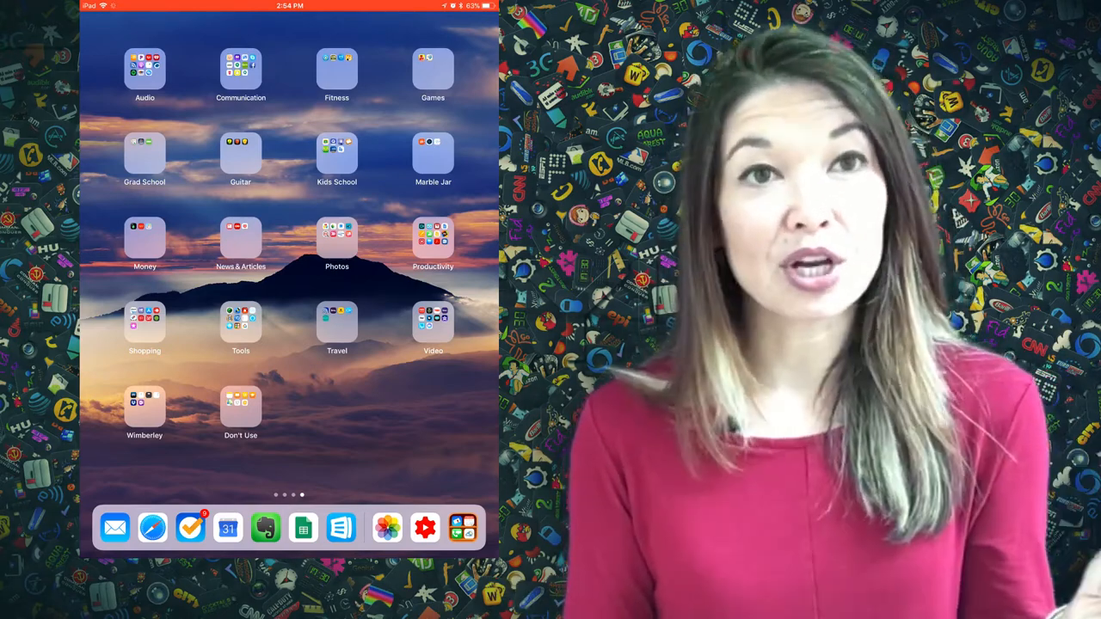
Reach the leftover-apps page with Shopping, Domino's and GoodNotes and put the icons into jiggle edit mode
{"action": "left_click", "coordinate": [145, 67]}
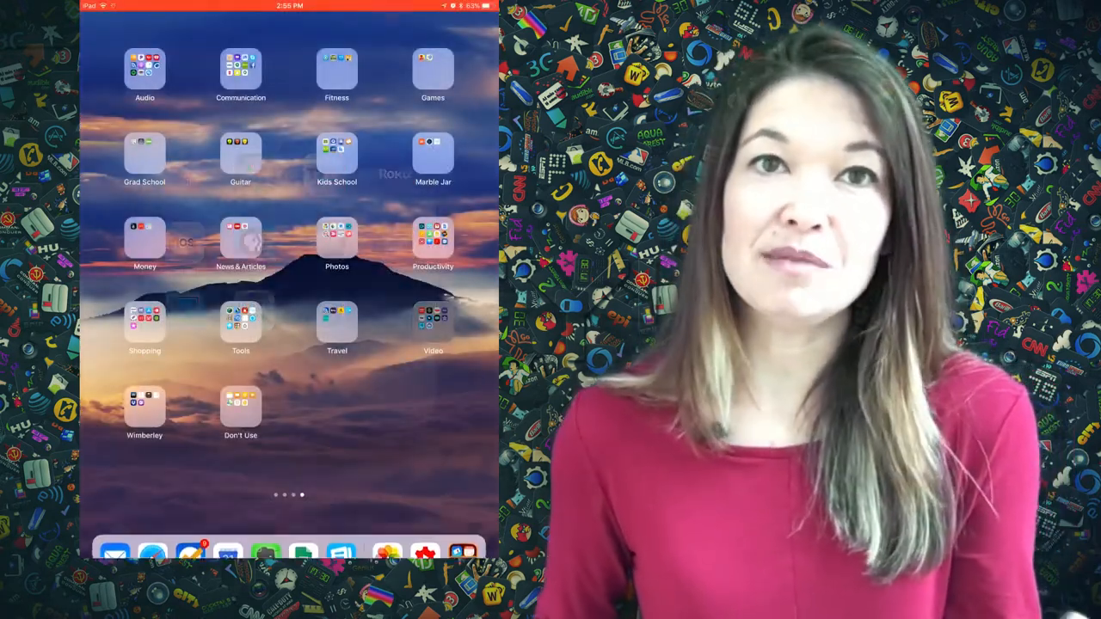
{"action": "left_click", "coordinate": [433, 326]}
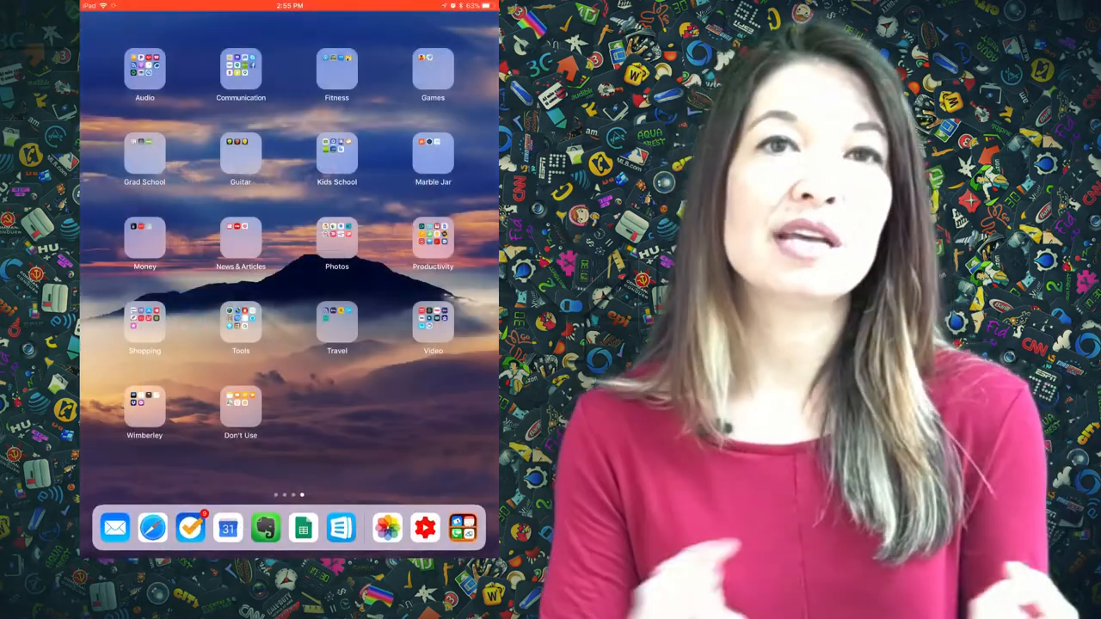
{"action": "left_click", "coordinate": [241, 69]}
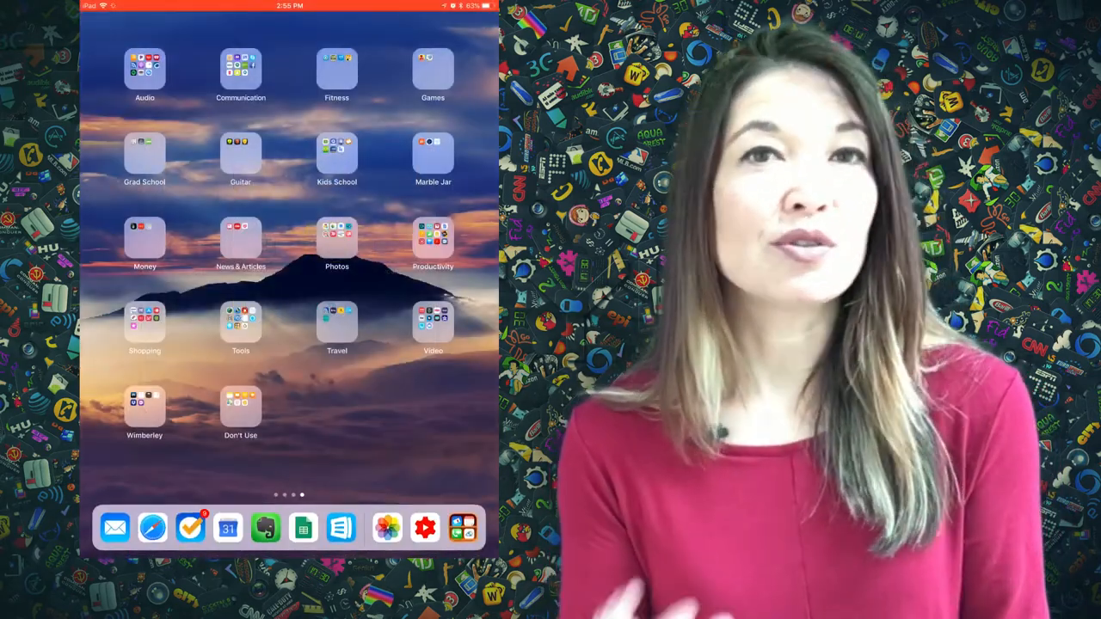
{"action": "left_click", "coordinate": [433, 238]}
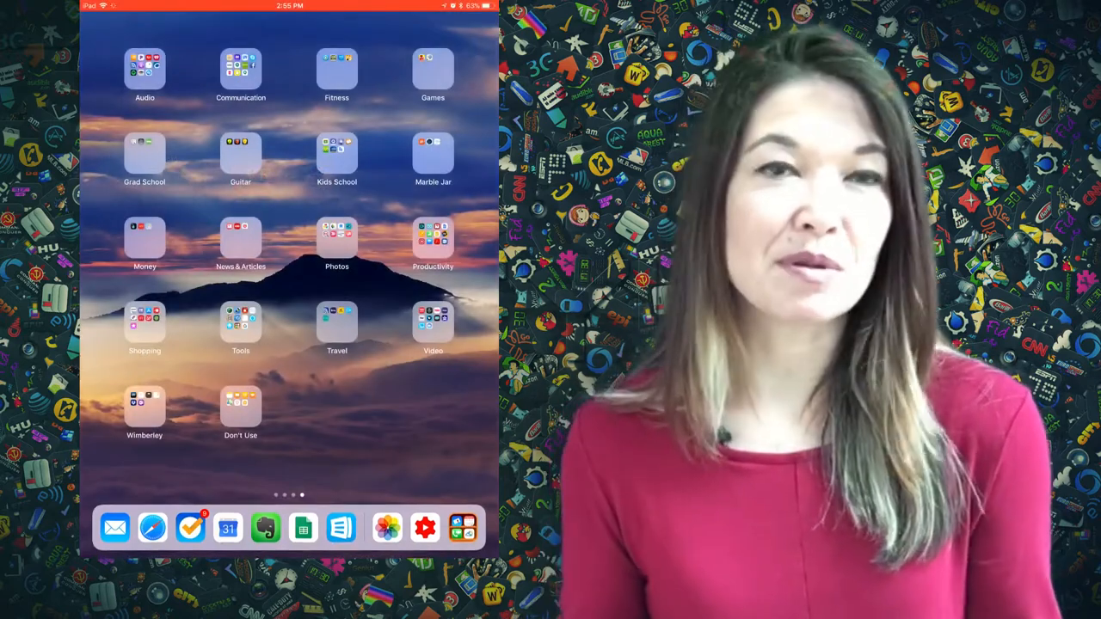
{"action": "left_click", "coordinate": [144, 323]}
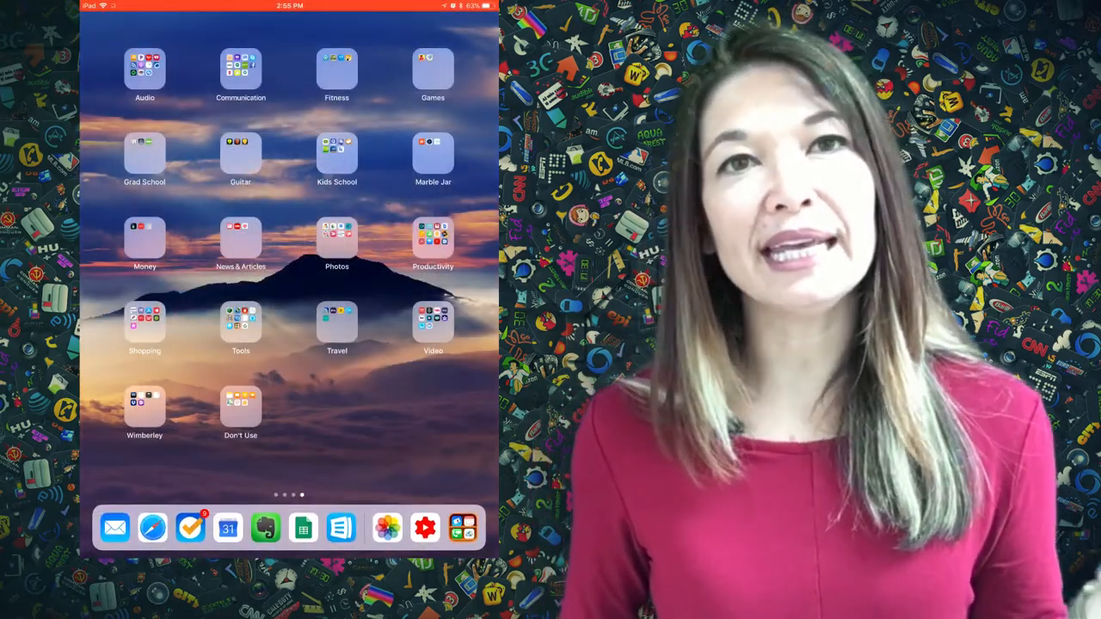
{"action": "left_click", "coordinate": [241, 406]}
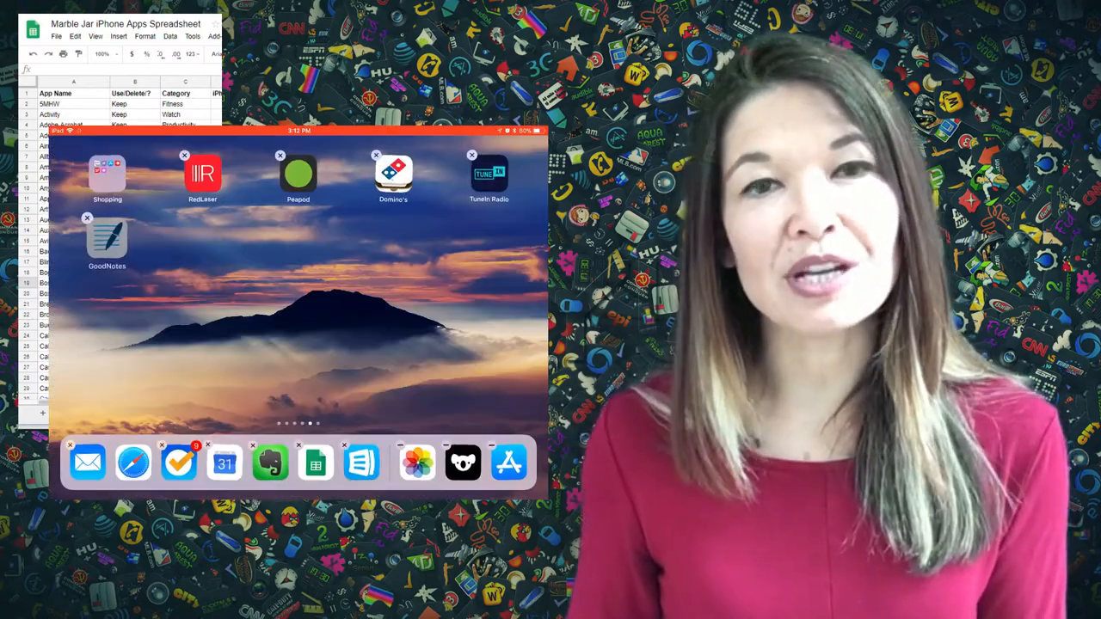
Delete GoodNotes from the iPad and confirm the removal
{"action": "left_click", "coordinate": [86, 216]}
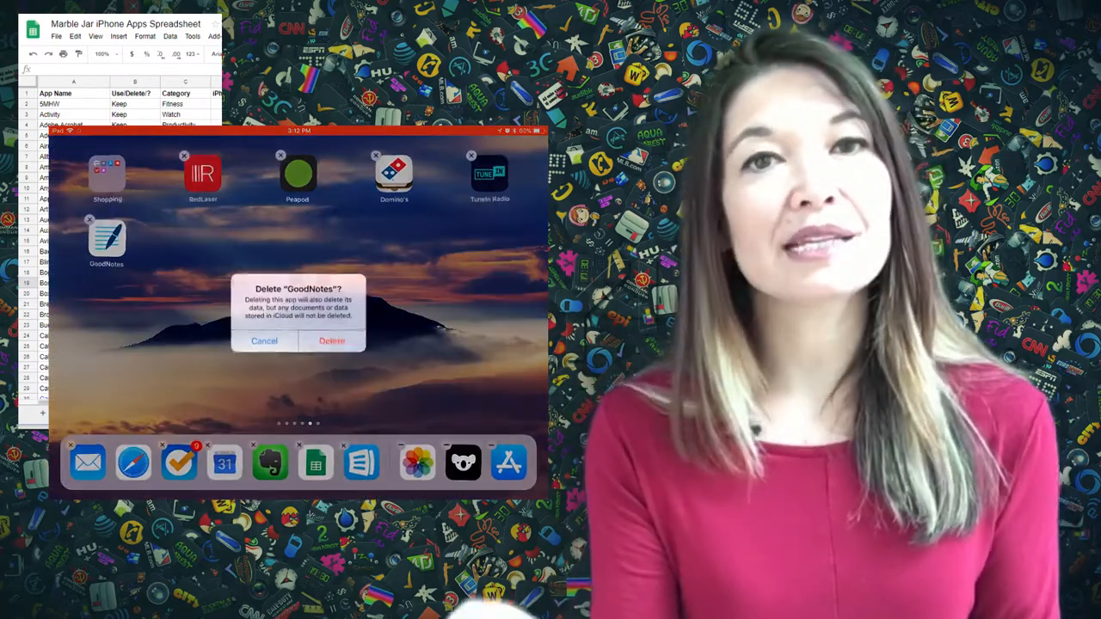
{"action": "left_click", "coordinate": [332, 340]}
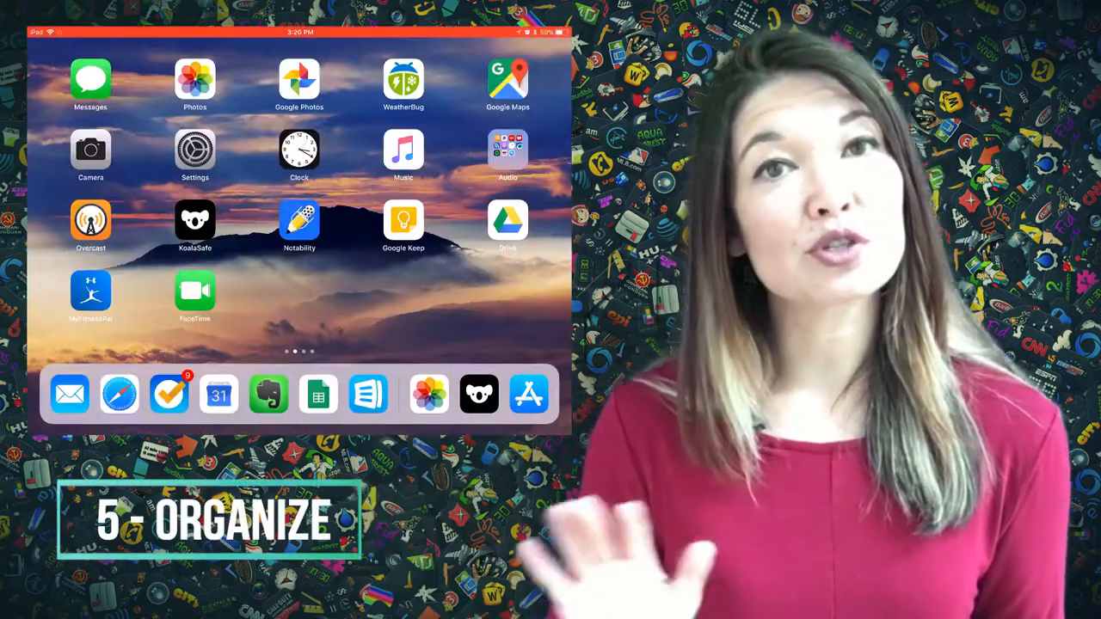
Swipe left past the main-app pages to the folder page with Communication, Fitness and Games
{"action": "scroll", "scroll_direction": "left", "scroll_amount": 3}
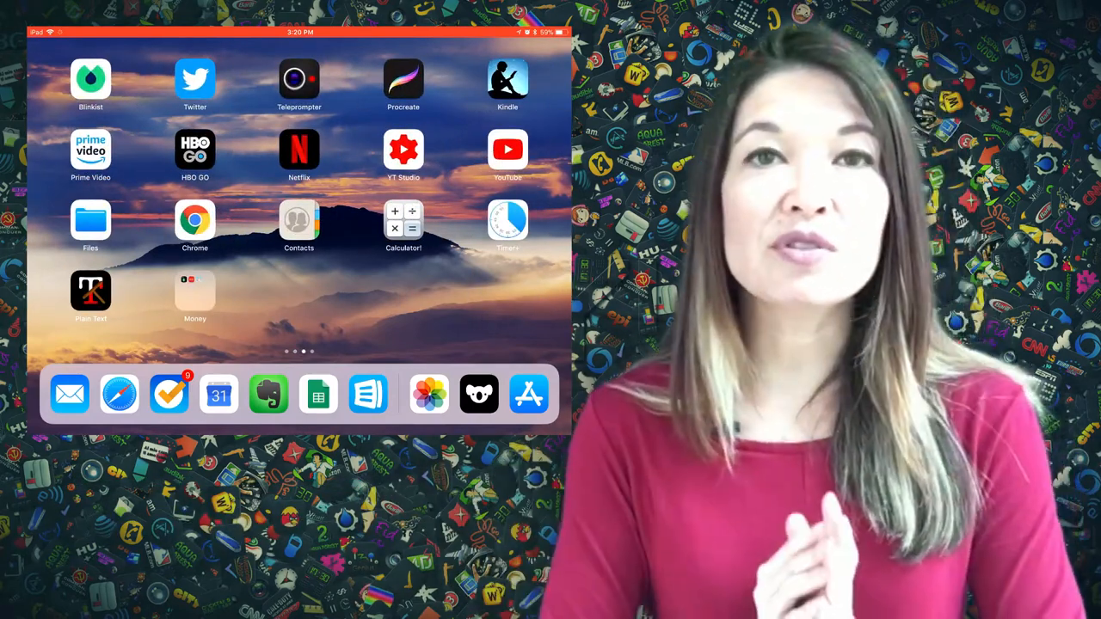
{"action": "scroll", "scroll_direction": "left", "scroll_amount": 3}
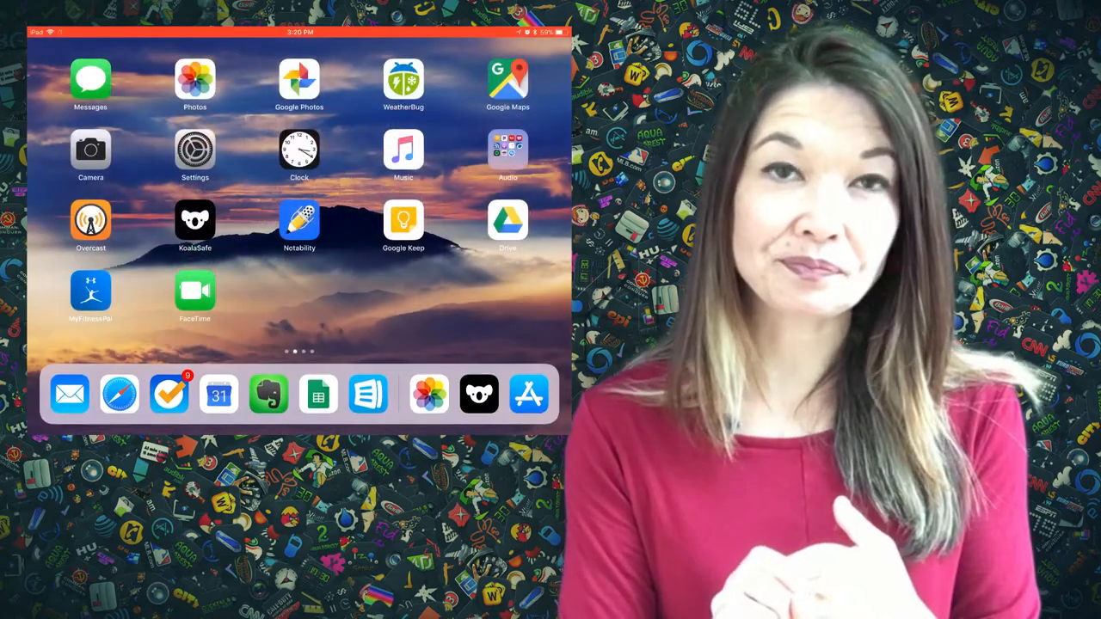
{"action": "scroll", "scroll_direction": "left", "scroll_amount": 3}
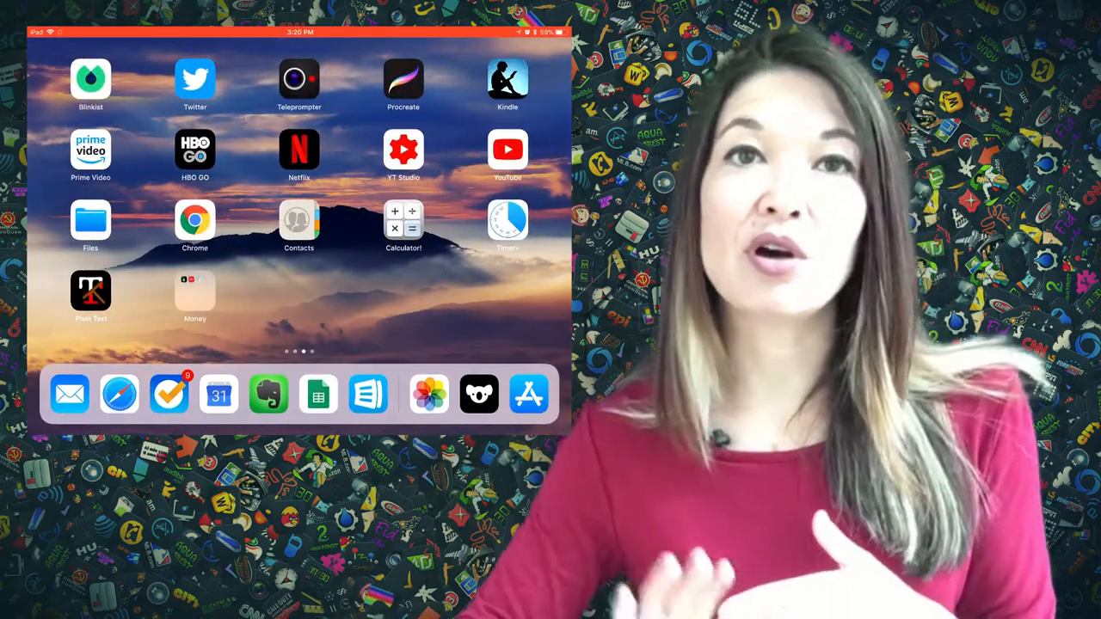
{"action": "scroll", "scroll_direction": "left", "scroll_amount": 3}
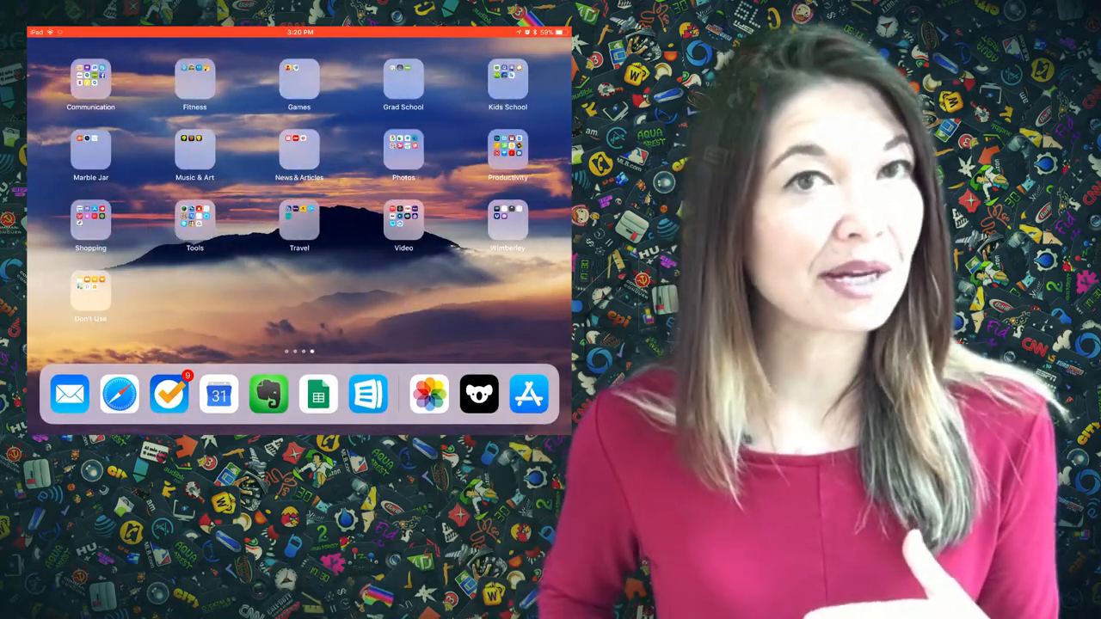